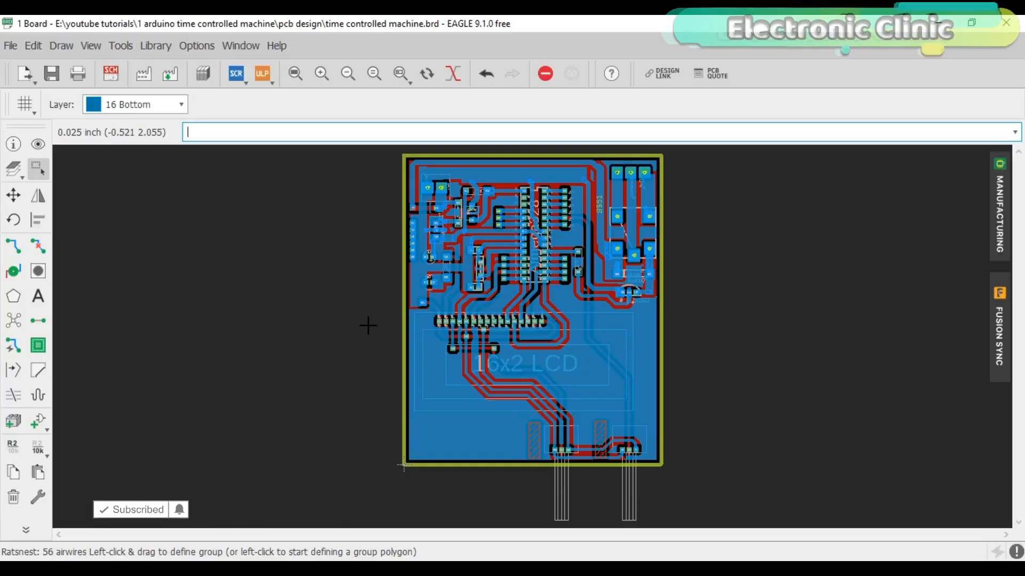
{"action": "mouse_move", "coordinate": [190, 161]}
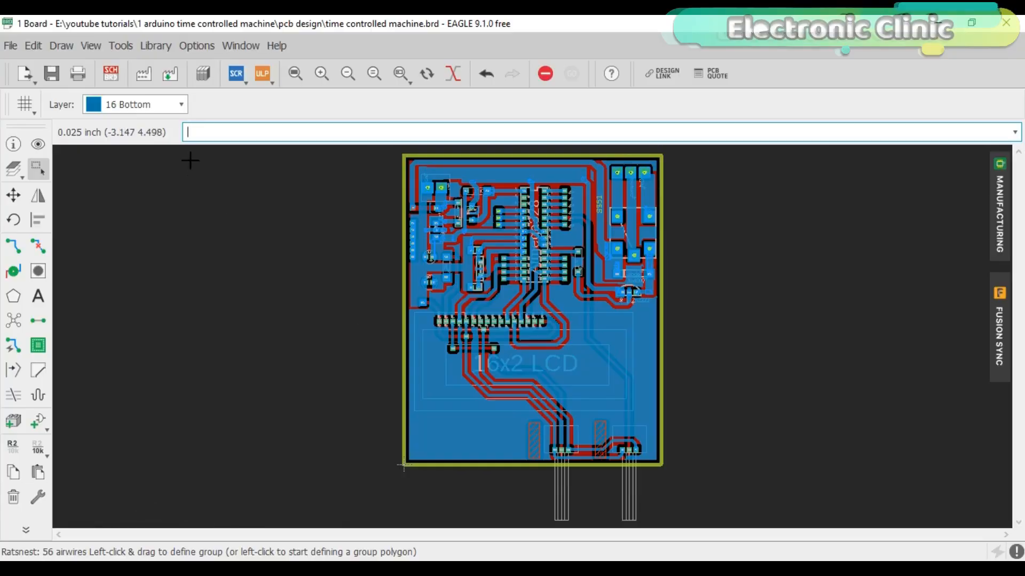
- Reach PCBWay's PCB Instant Quote page and scroll to the specification selection form
{"action": "left_click", "coordinate": [142, 73]}
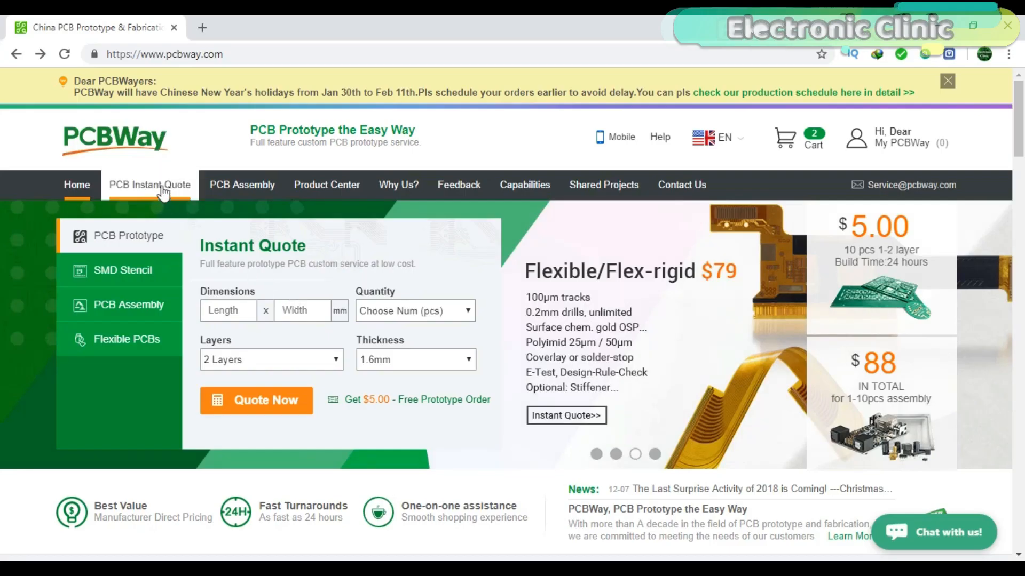
{"action": "left_click", "coordinate": [150, 185]}
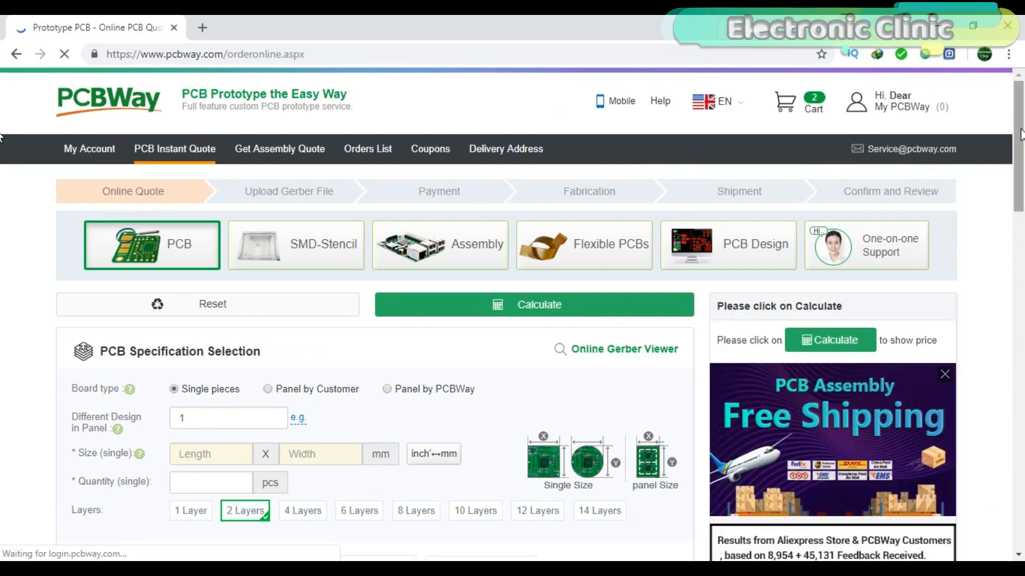
{"action": "scroll", "scroll_direction": "down", "scroll_amount": 3}
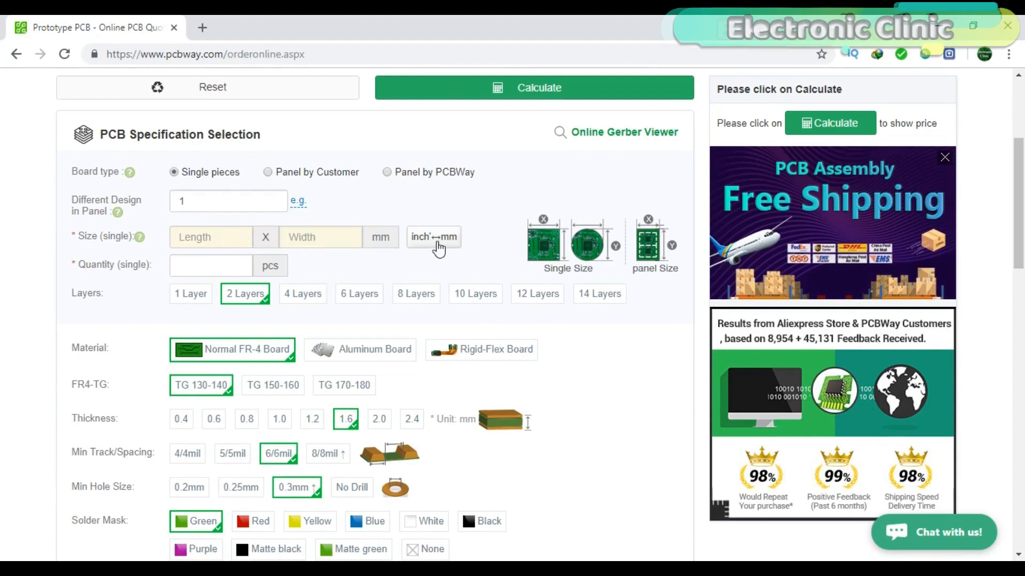
{"action": "mouse_move", "coordinate": [644, 223]}
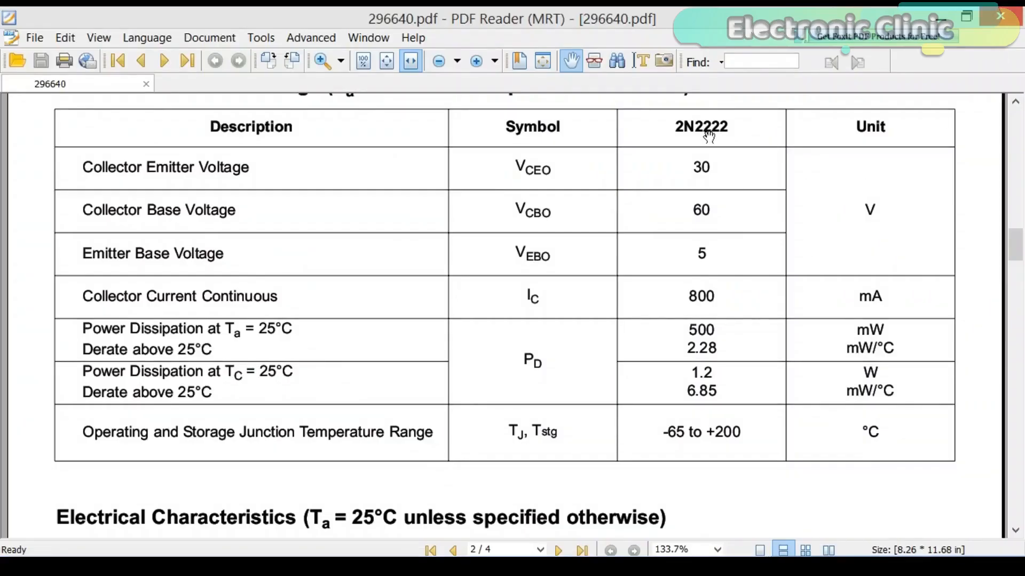
{"action": "mouse_move", "coordinate": [758, 298]}
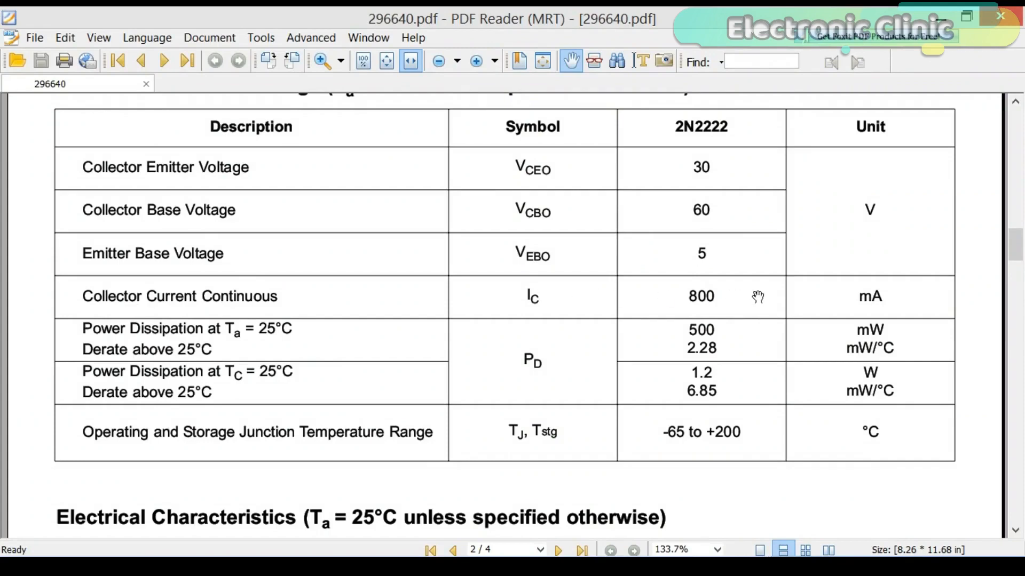
{"action": "mouse_move", "coordinate": [739, 299]}
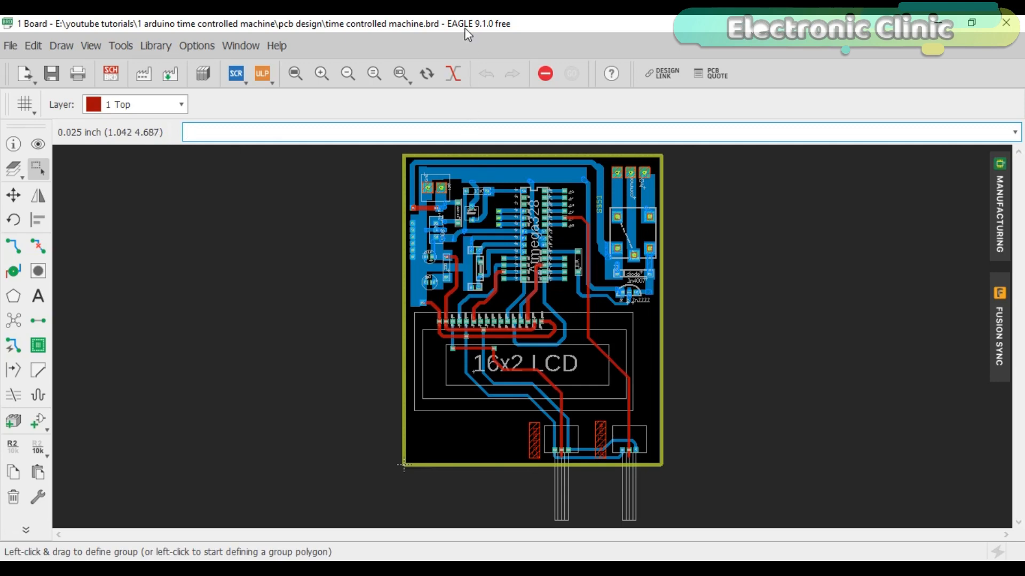
{"action": "mouse_move", "coordinate": [484, 34]}
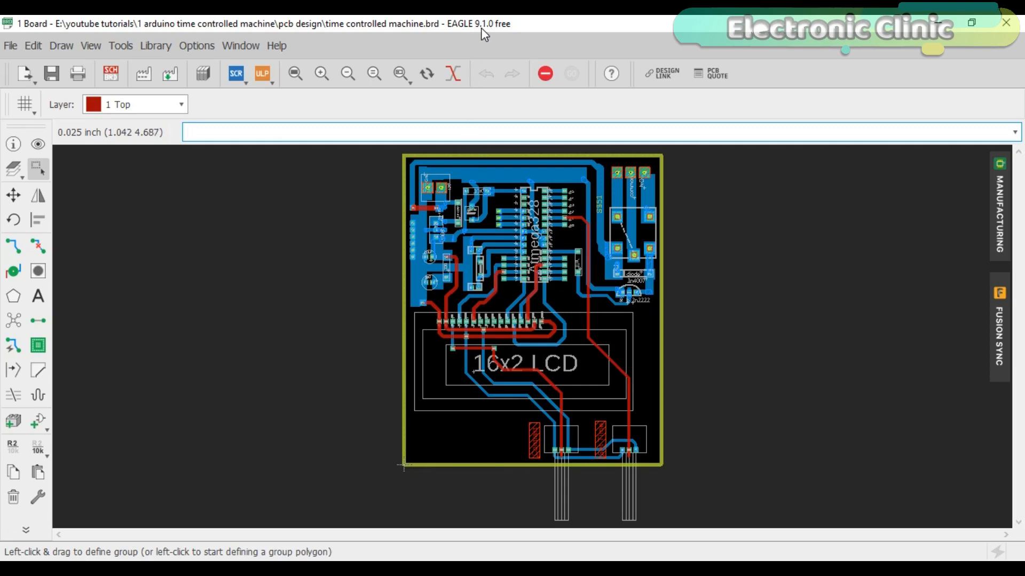
{"action": "mouse_move", "coordinate": [530, 274]}
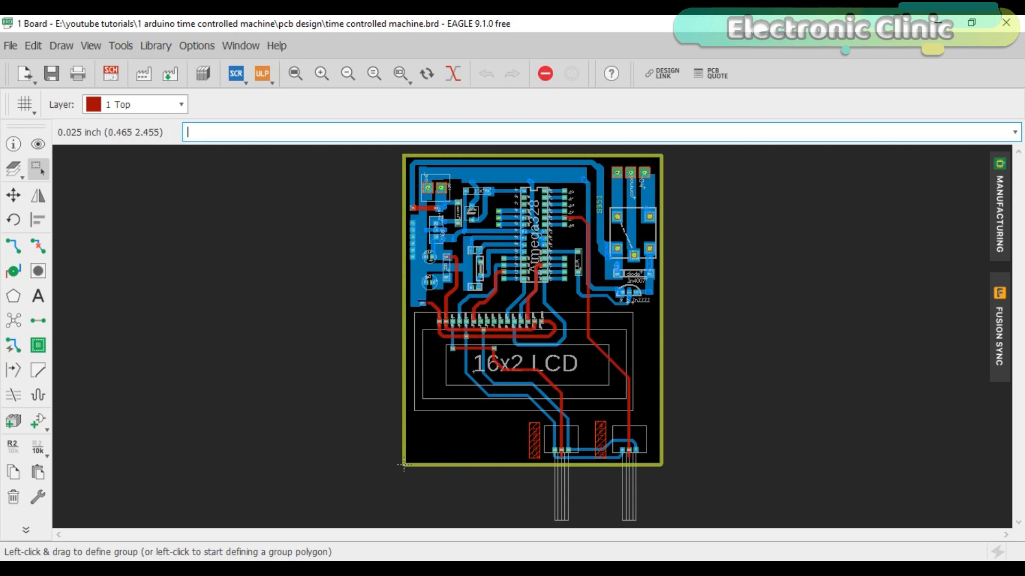
{"action": "mouse_move", "coordinate": [422, 271]}
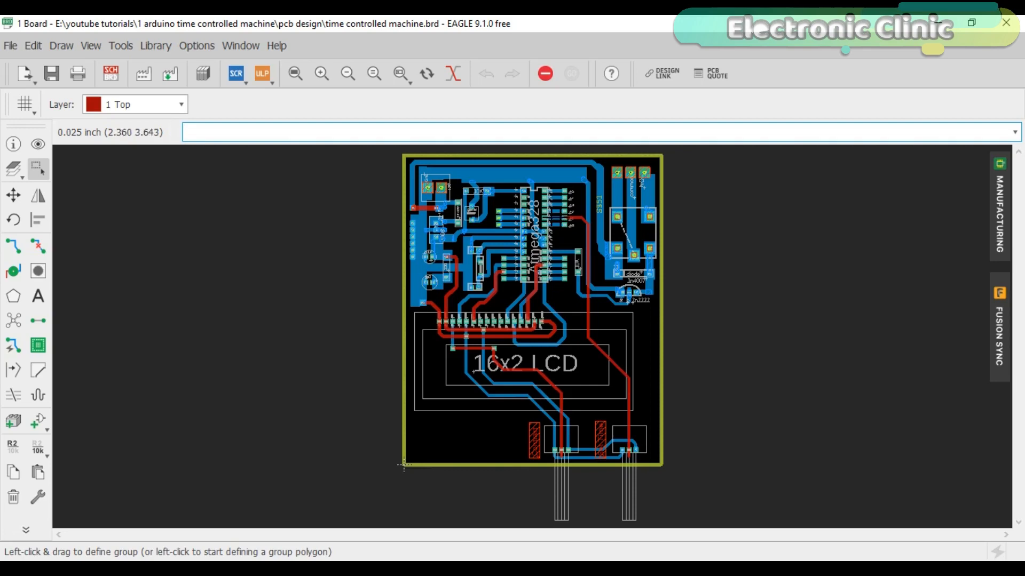
{"action": "mouse_move", "coordinate": [557, 216]}
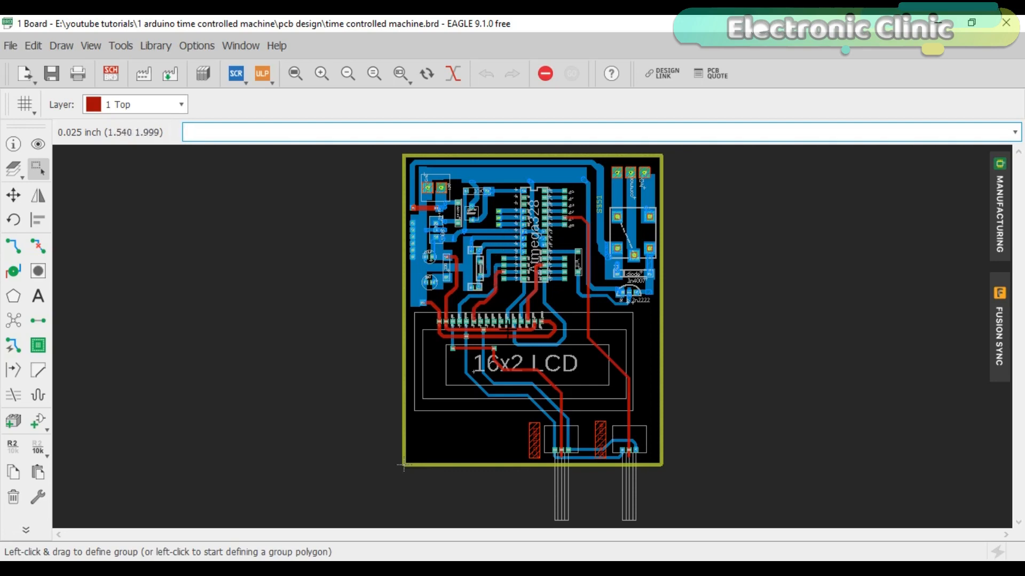
{"action": "mouse_move", "coordinate": [506, 327]}
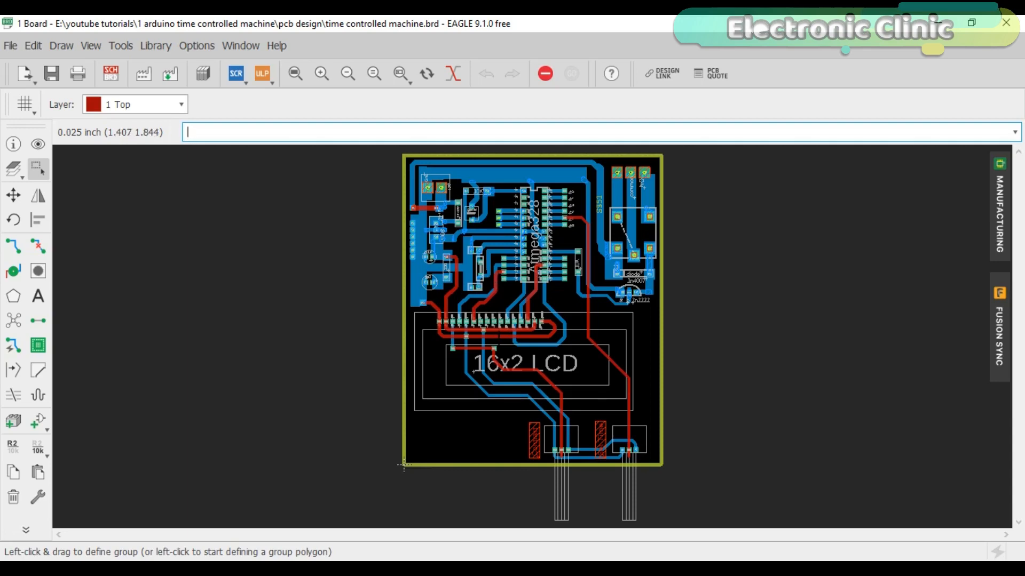
{"action": "mouse_move", "coordinate": [393, 301]}
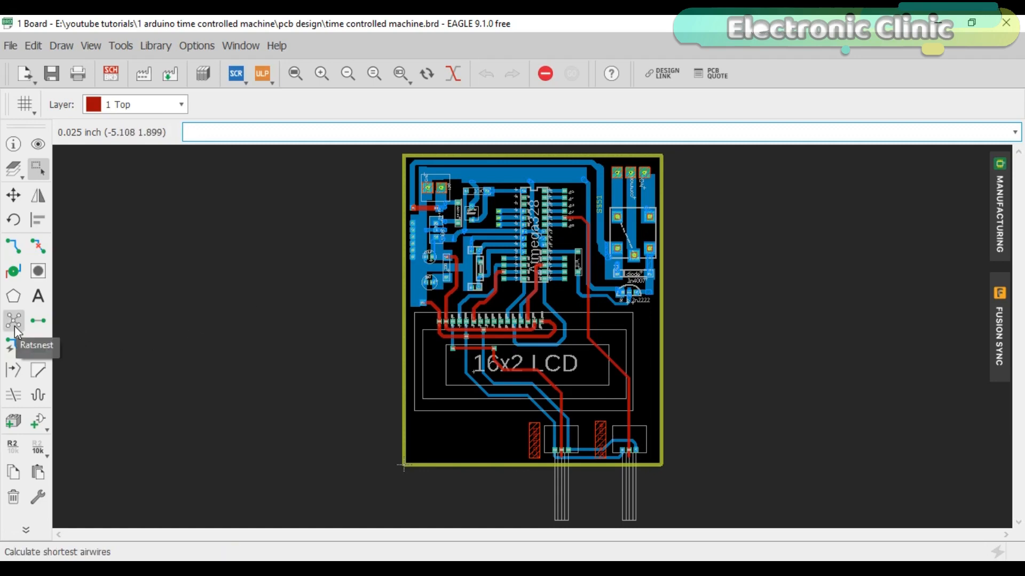
- Run Ratsnest to fill the board's copper pour, then switch to the time_controlled sketch in Arduino IDE
{"action": "left_click", "coordinate": [13, 321]}
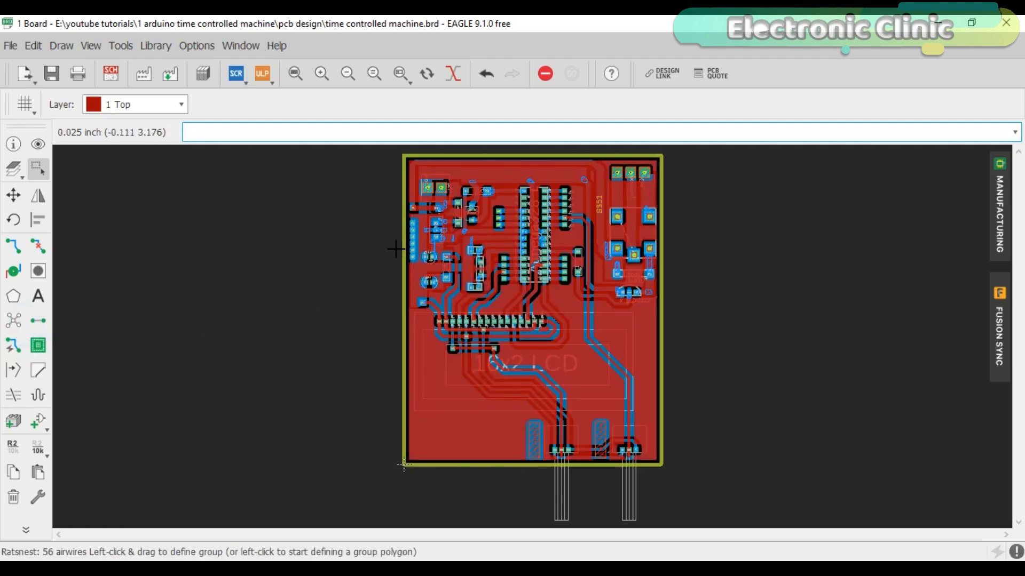
{"action": "left_click", "coordinate": [183, 104]}
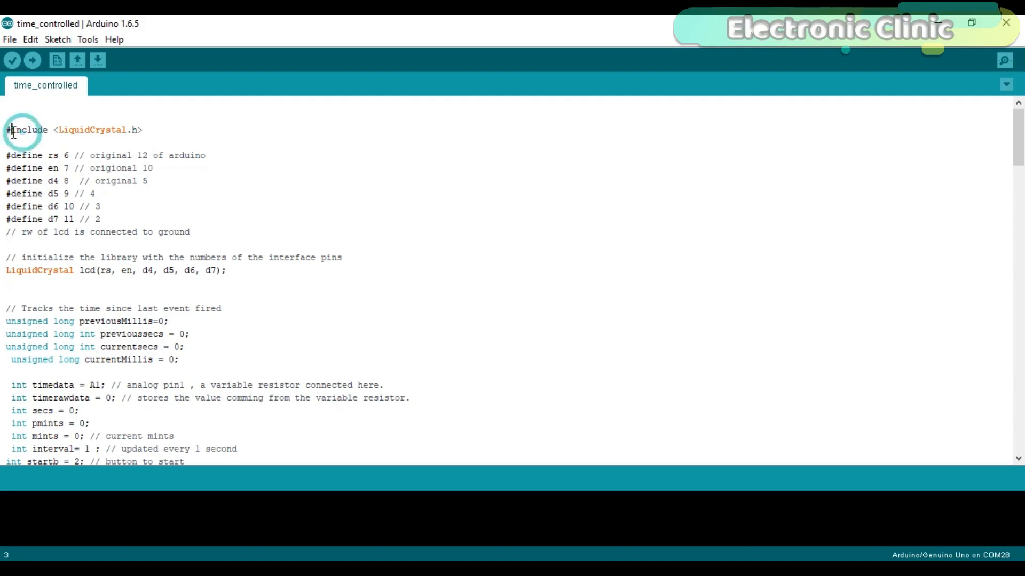
{"action": "left_click", "coordinate": [135, 129]}
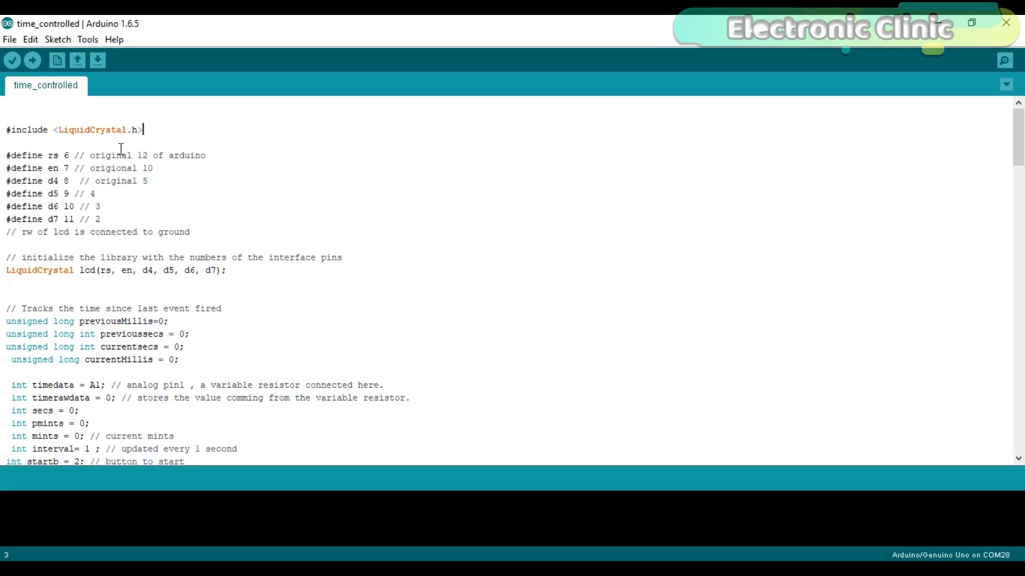
{"action": "left_click_drag", "start_coordinate": [46, 194], "coordinate": [101, 219]}
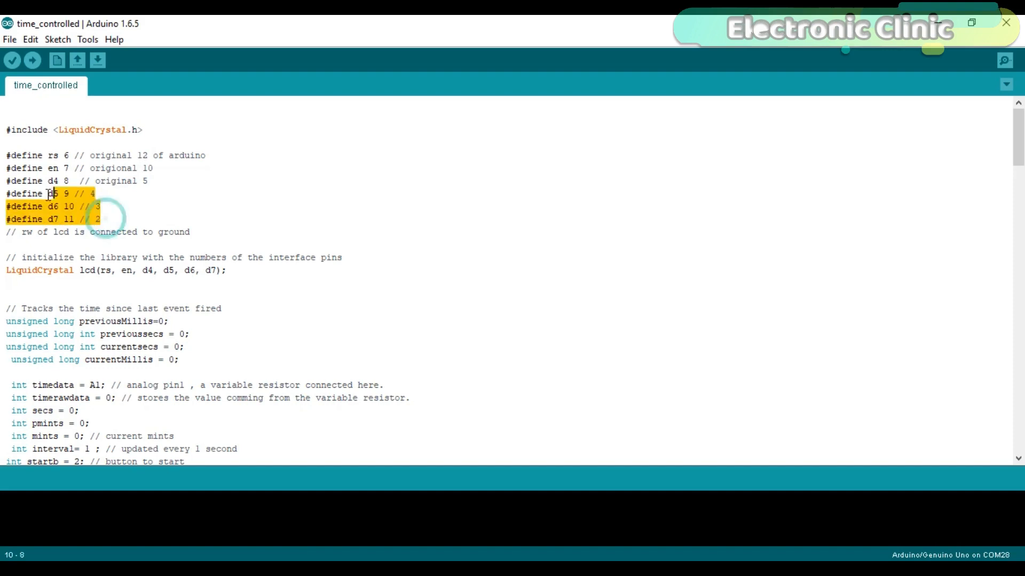
{"action": "left_click", "coordinate": [50, 182]}
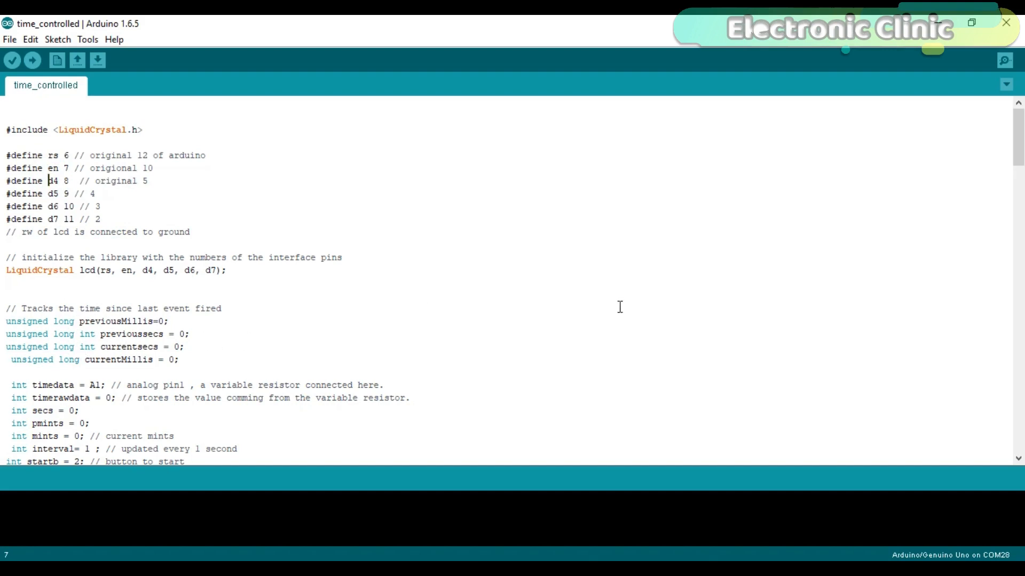
{"action": "scroll", "scroll_direction": "down", "scroll_amount": 3}
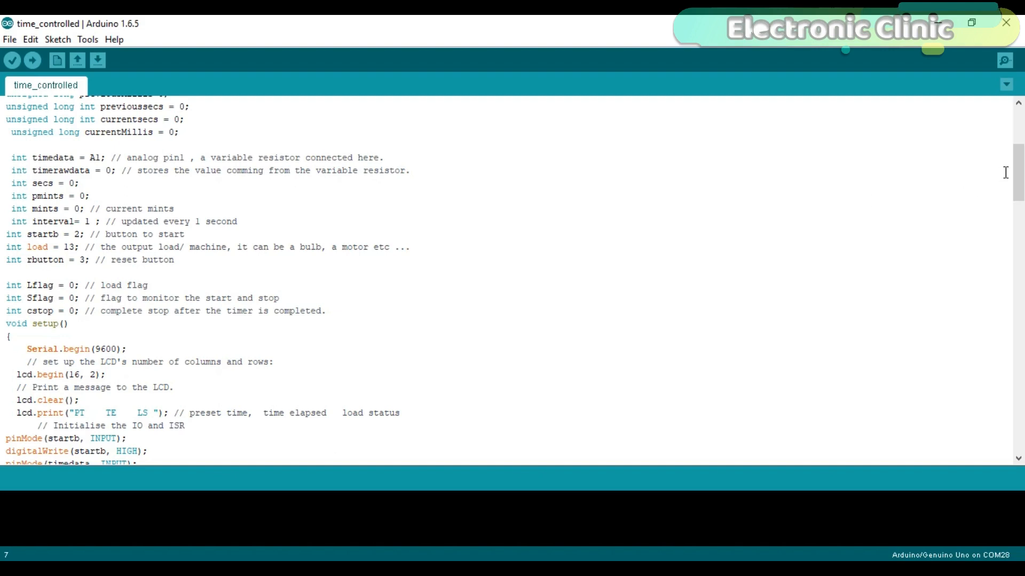
{"action": "scroll", "scroll_direction": "down", "scroll_amount": 3}
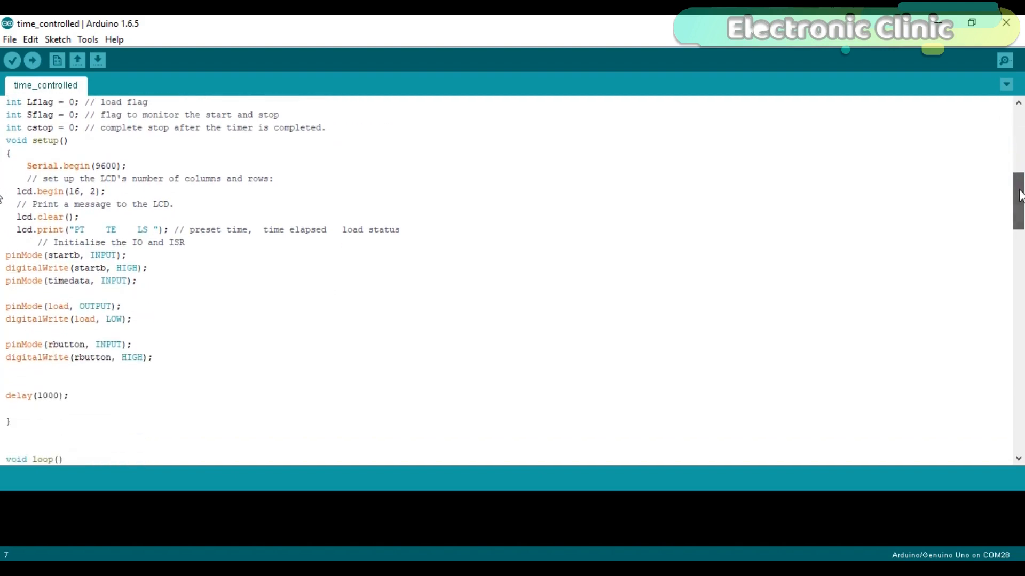
{"action": "scroll", "scroll_direction": "down", "scroll_amount": 3}
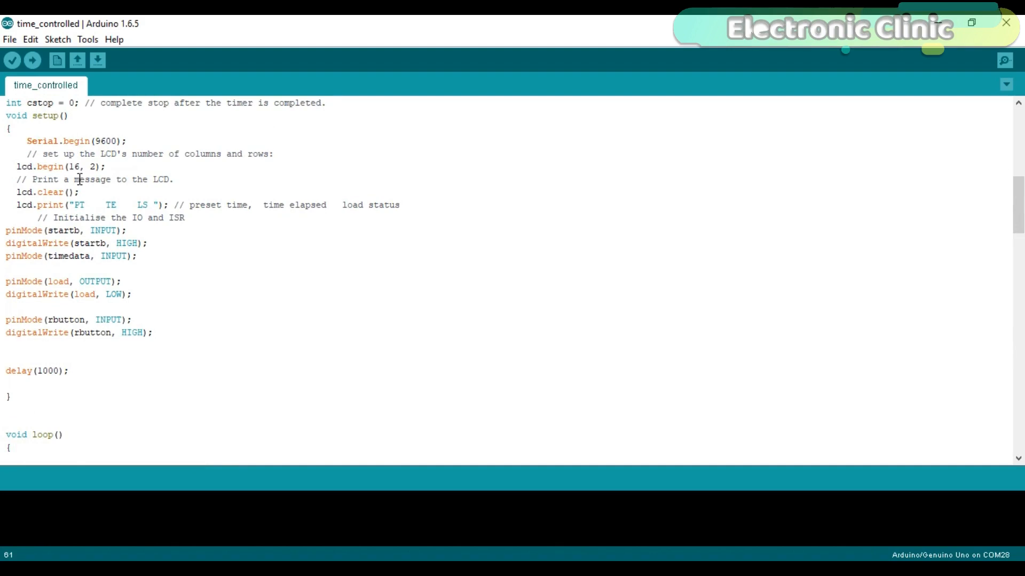
{"action": "left_click", "coordinate": [18, 119]}
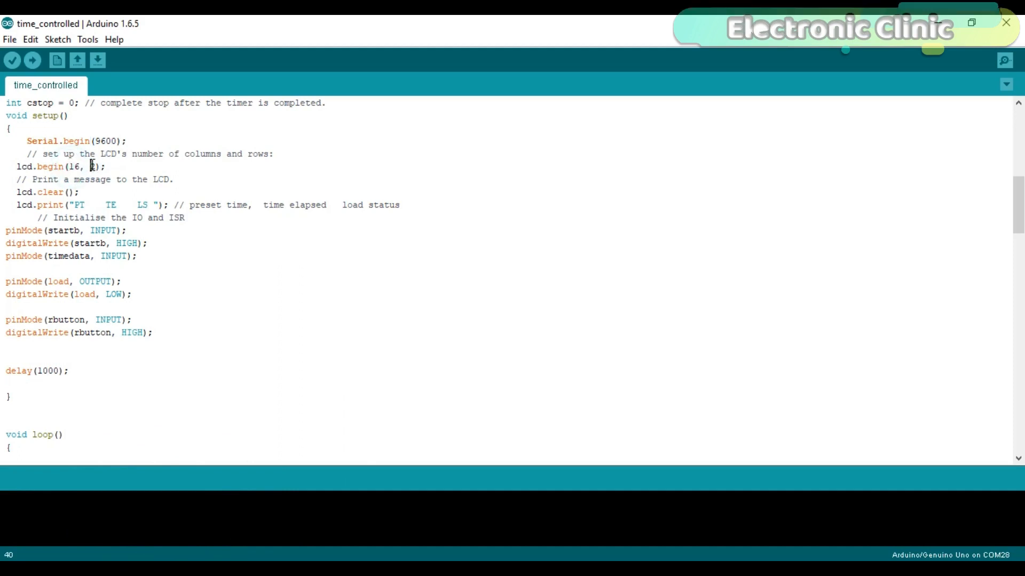
{"action": "mouse_move", "coordinate": [41, 195]}
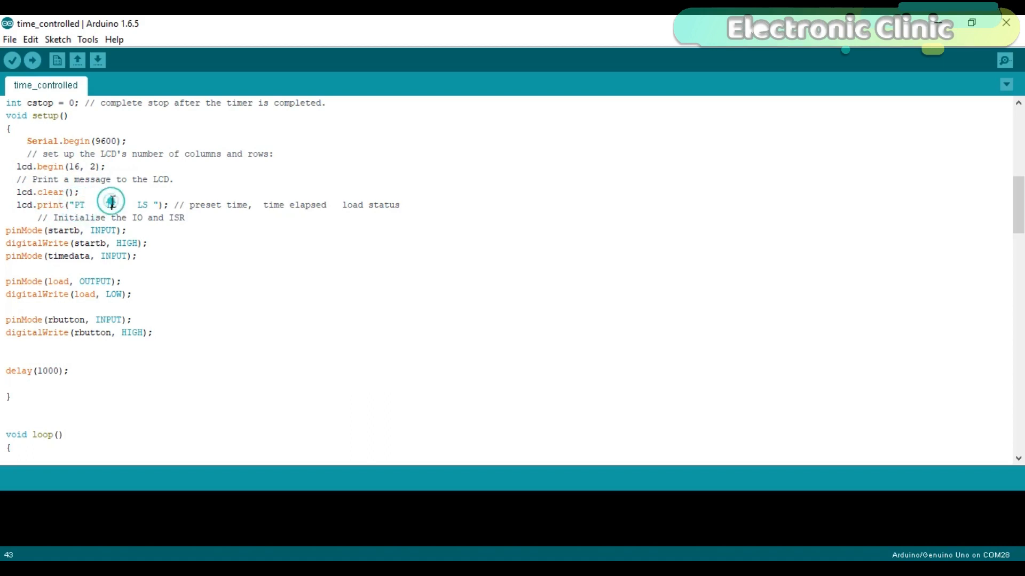
{"action": "type", "text": "TE"}
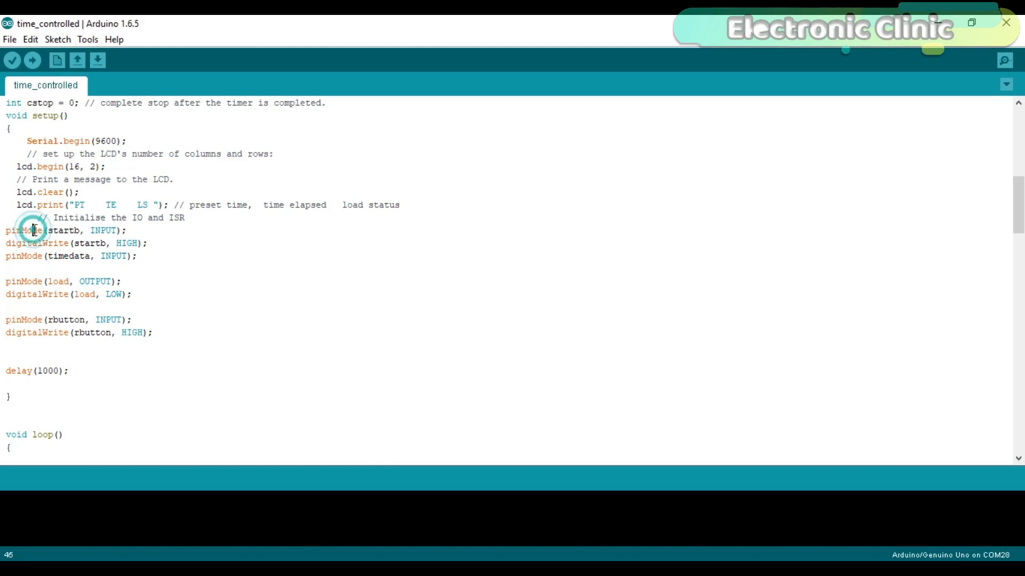
{"action": "left_click", "coordinate": [67, 230]}
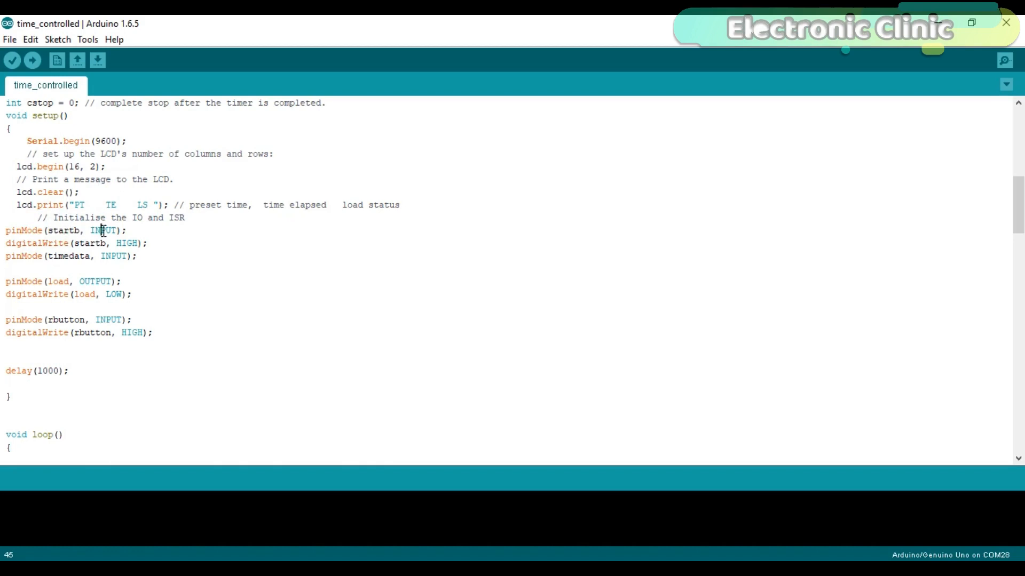
{"action": "mouse_move", "coordinate": [864, 229]}
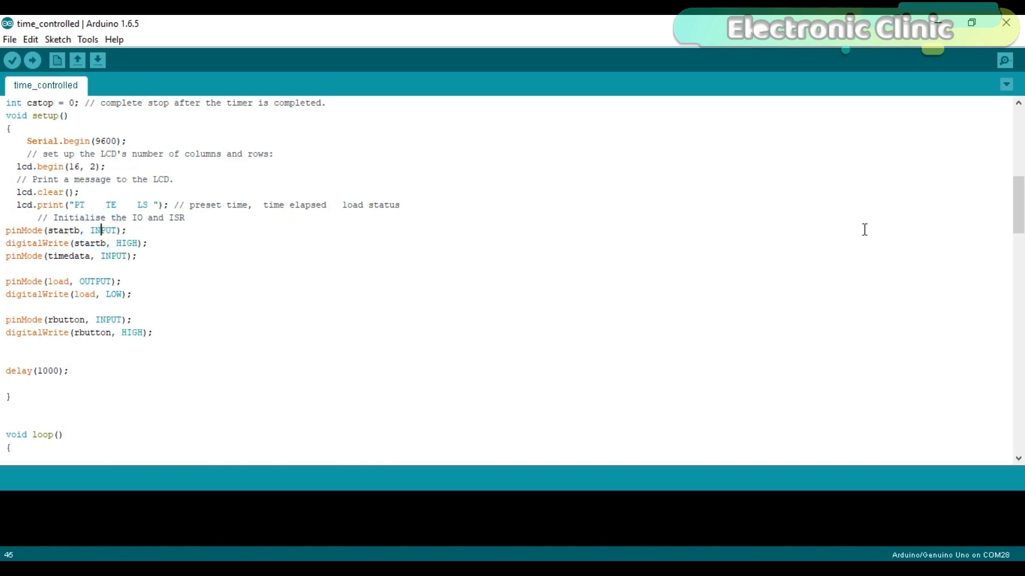
{"action": "scroll", "scroll_direction": "down", "scroll_amount": 3}
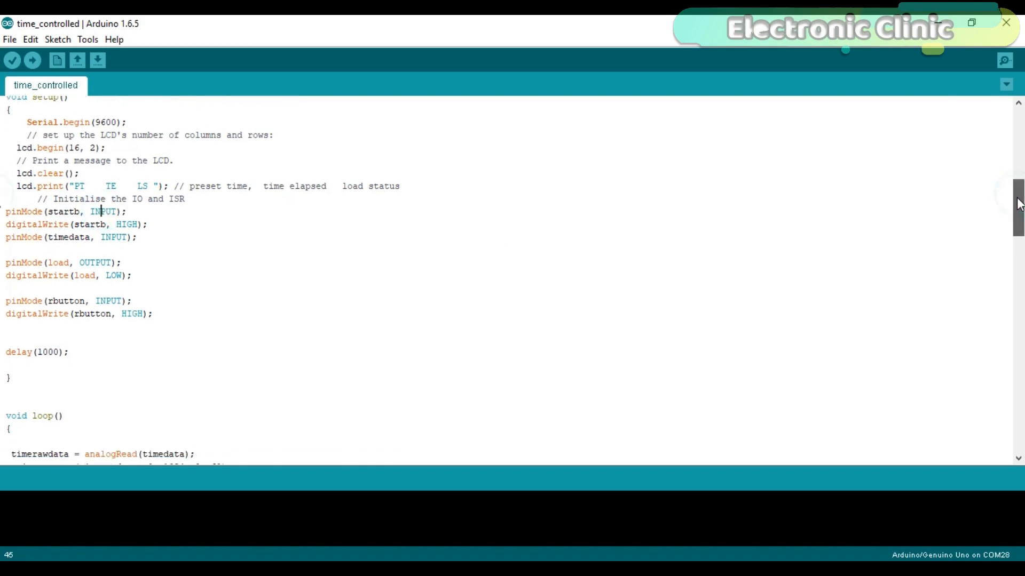
{"action": "scroll", "scroll_direction": "down", "scroll_amount": 3}
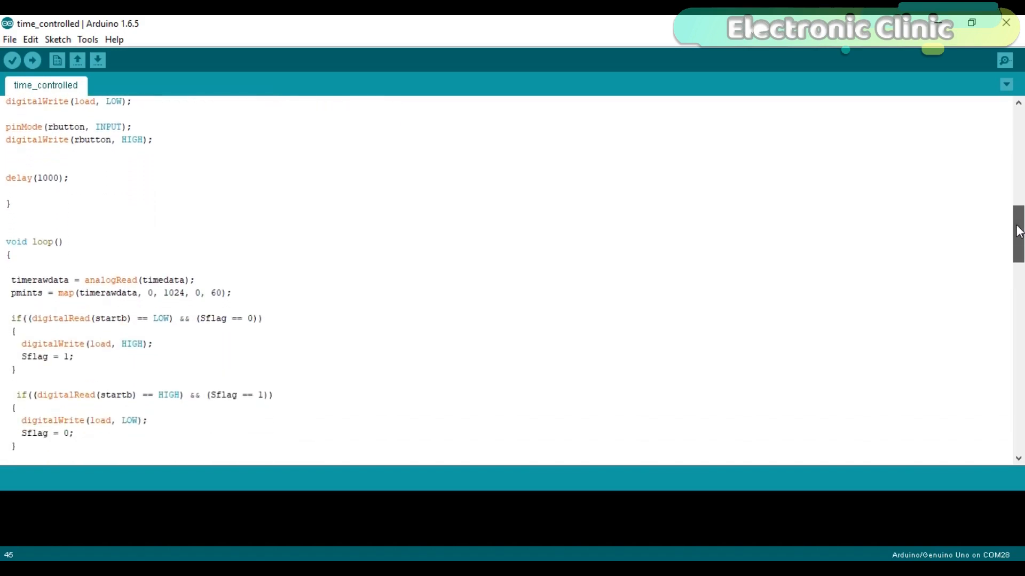
{"action": "scroll", "scroll_direction": "down", "scroll_amount": 3}
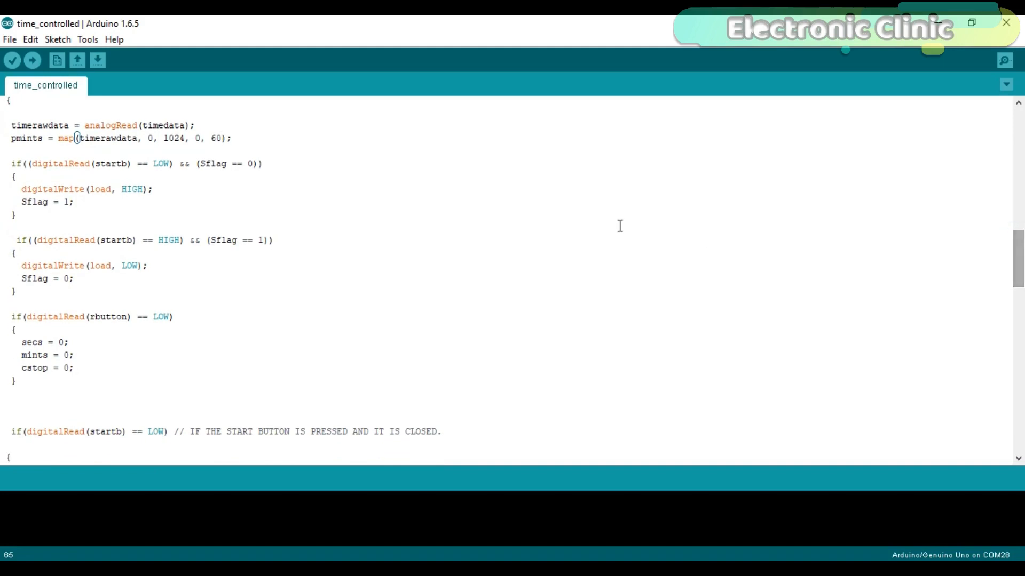
{"action": "mouse_move", "coordinate": [290, 150]}
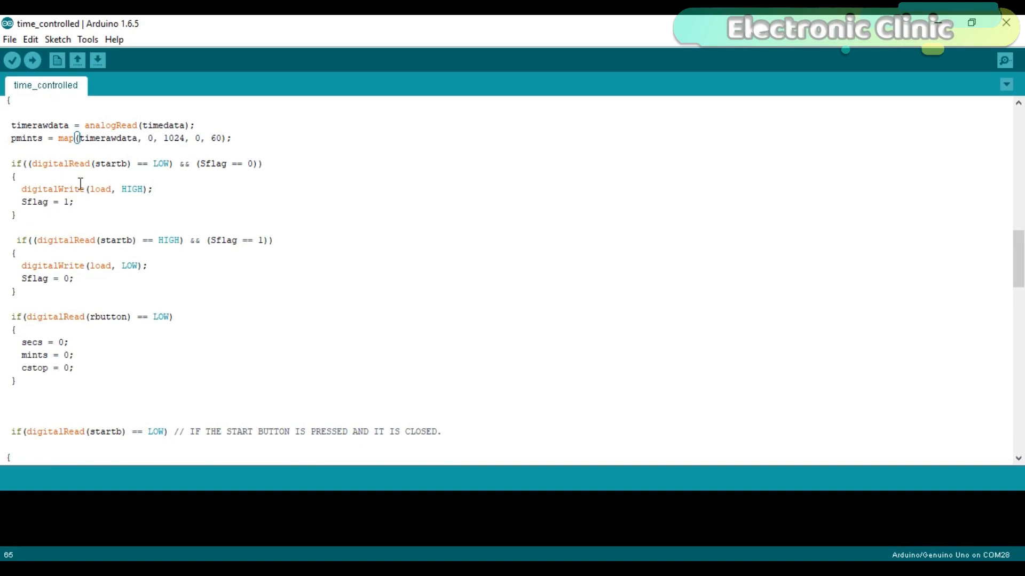
{"action": "mouse_move", "coordinate": [118, 231]}
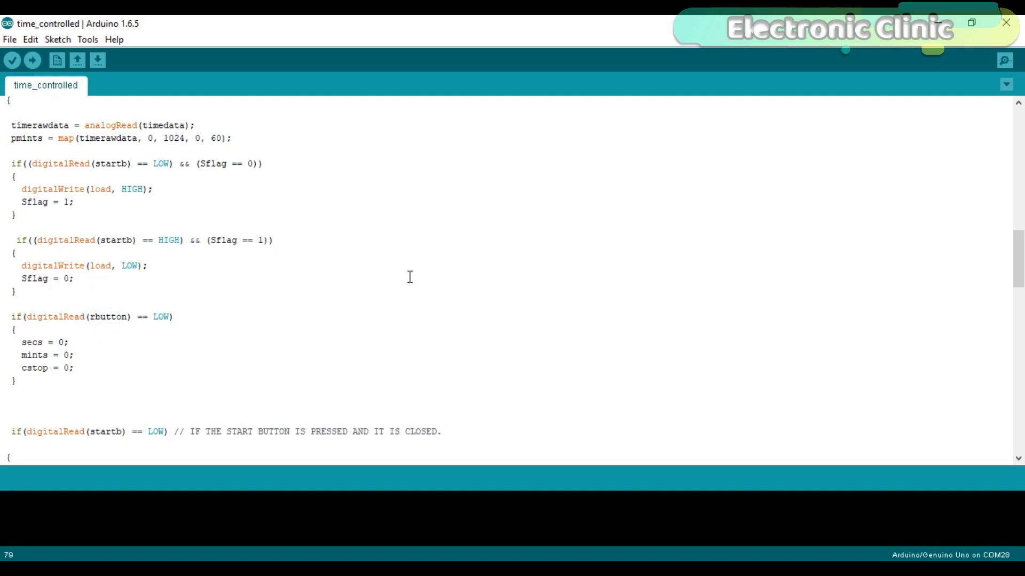
{"action": "scroll", "scroll_direction": "down", "scroll_amount": 3}
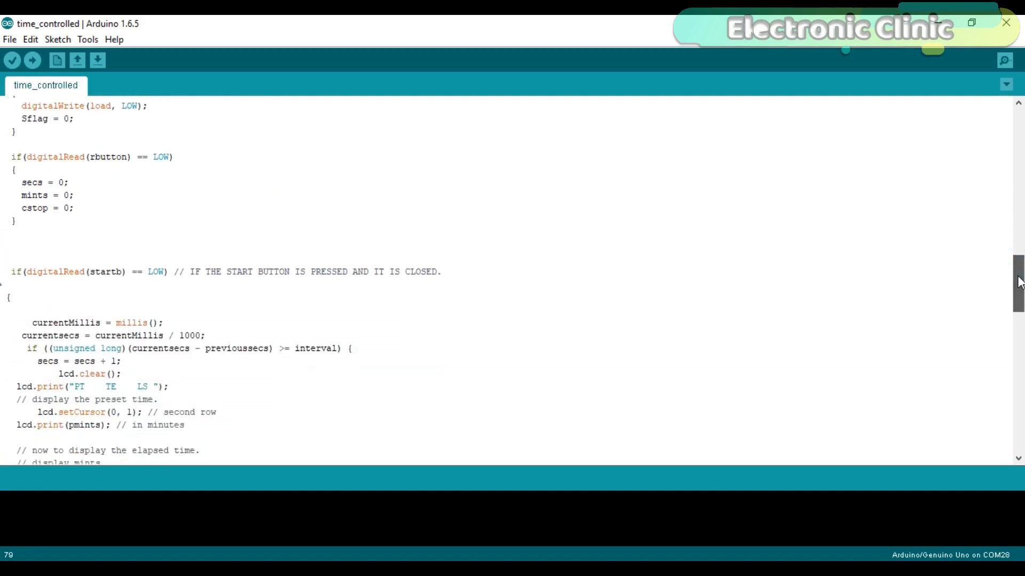
{"action": "scroll", "scroll_direction": "down", "scroll_amount": 3}
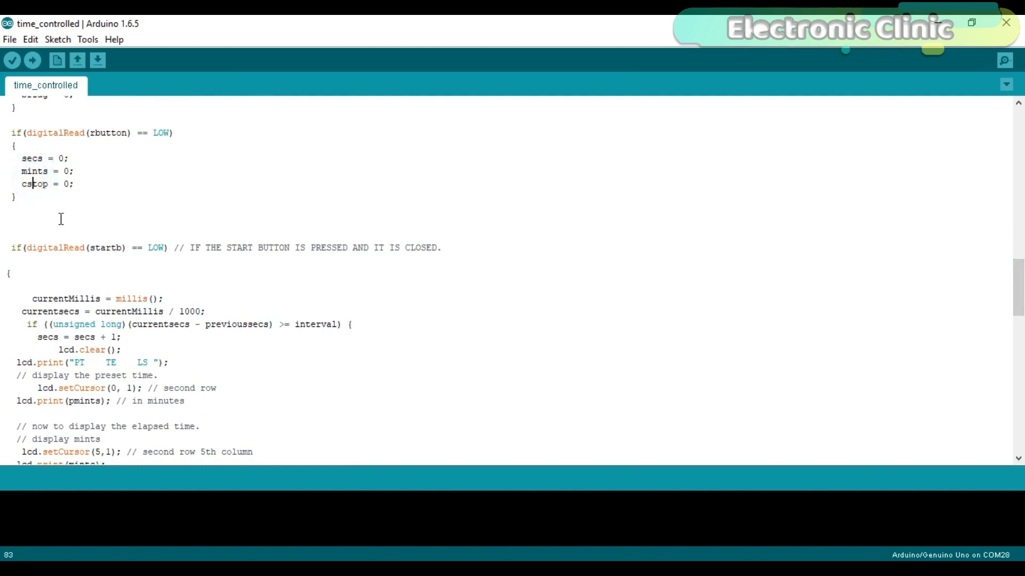
{"action": "mouse_move", "coordinate": [190, 235]}
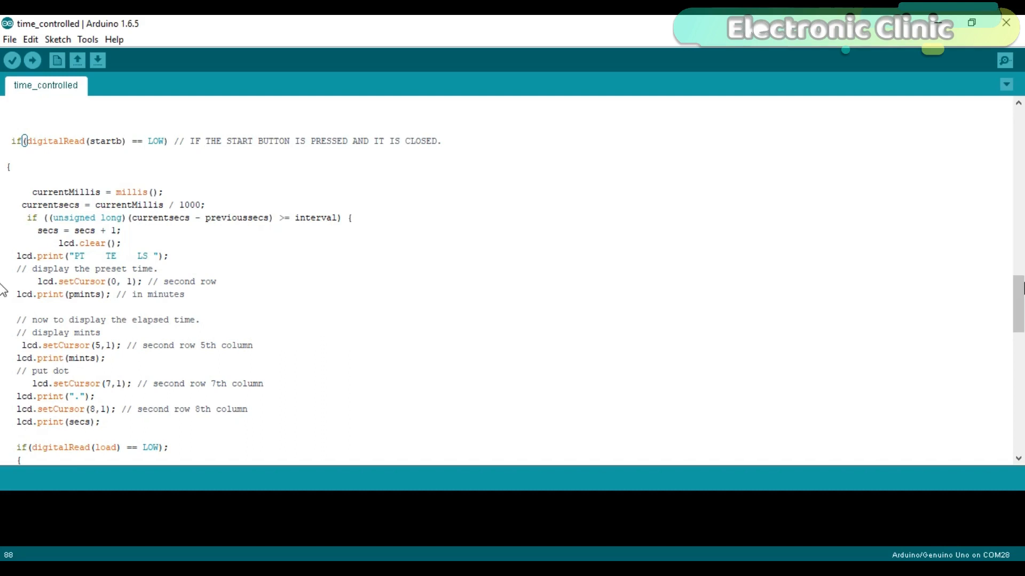
{"action": "scroll", "scroll_direction": "down", "scroll_amount": 3}
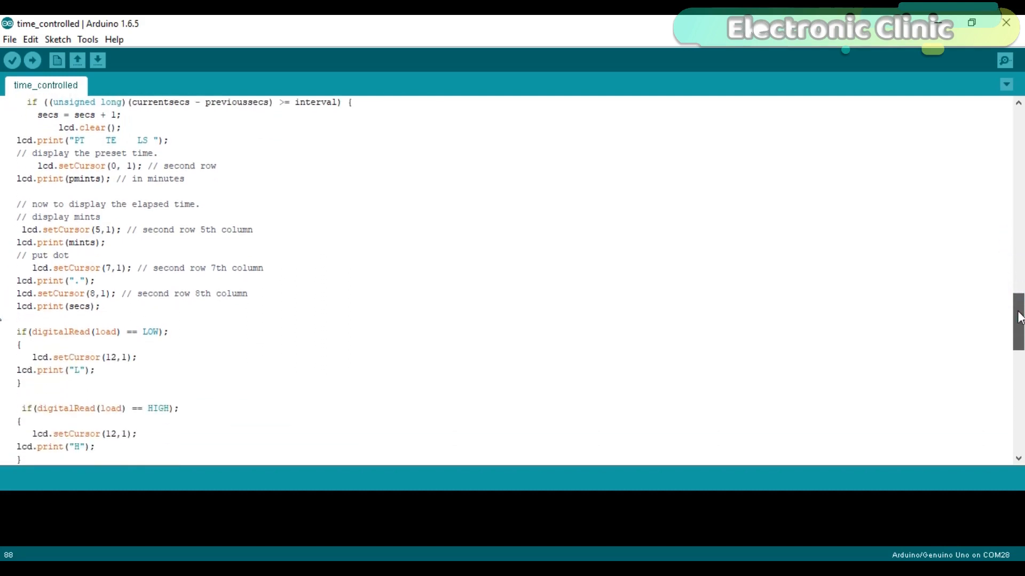
{"action": "scroll", "scroll_direction": "down", "scroll_amount": 3}
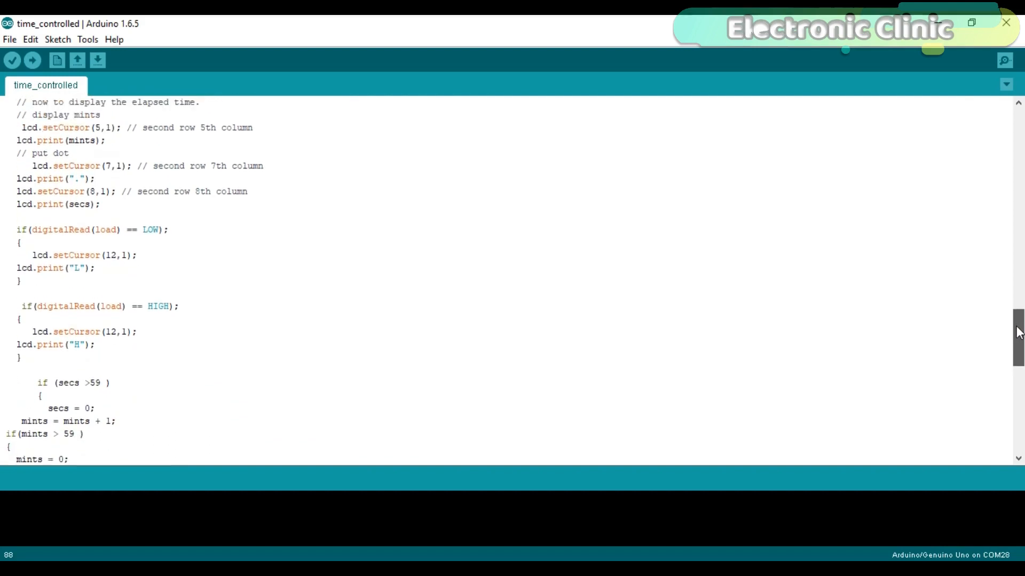
{"action": "scroll", "scroll_direction": "down", "scroll_amount": 3}
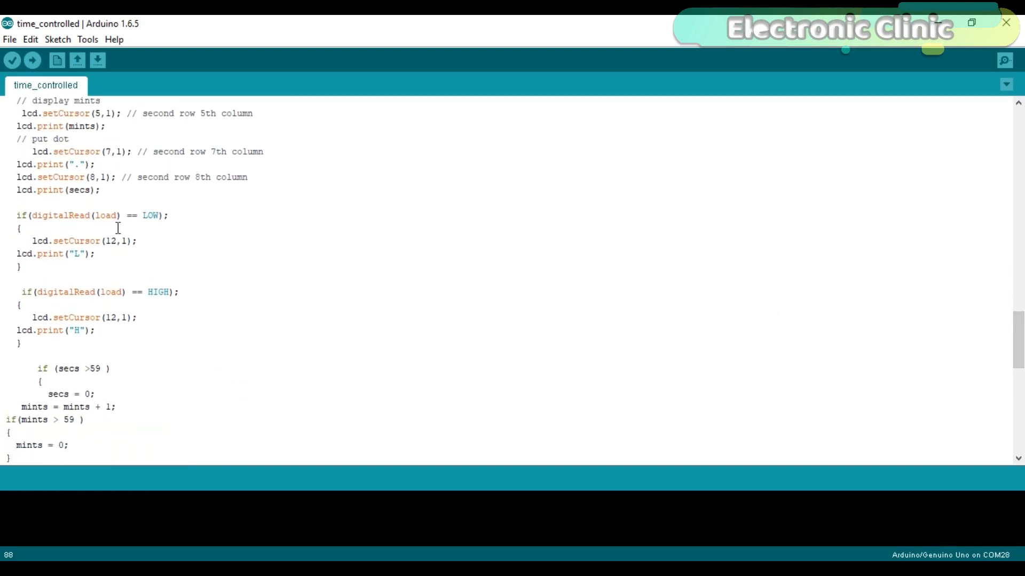
{"action": "left_click", "coordinate": [77, 330]}
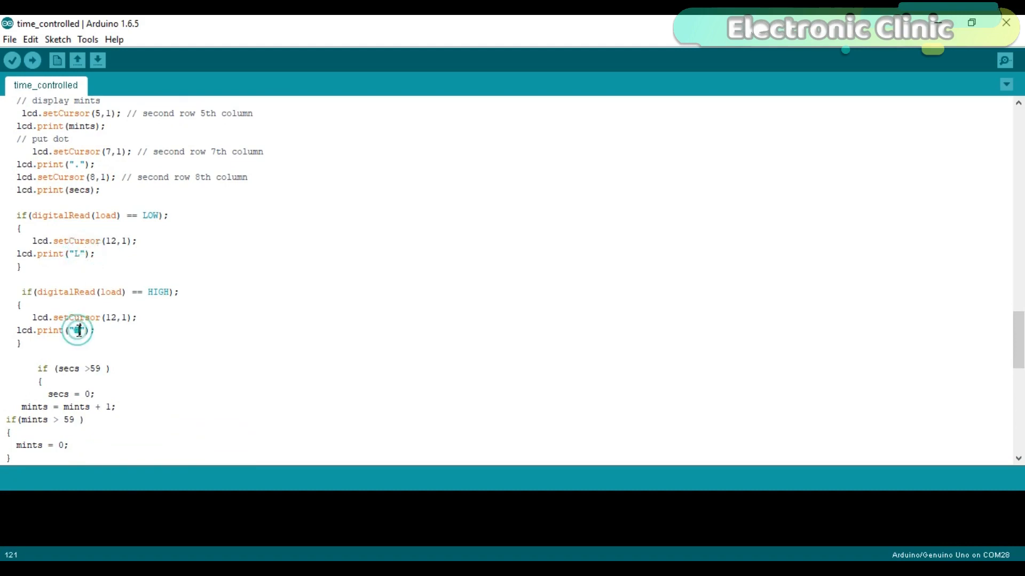
{"action": "scroll", "scroll_direction": "down", "scroll_amount": 3}
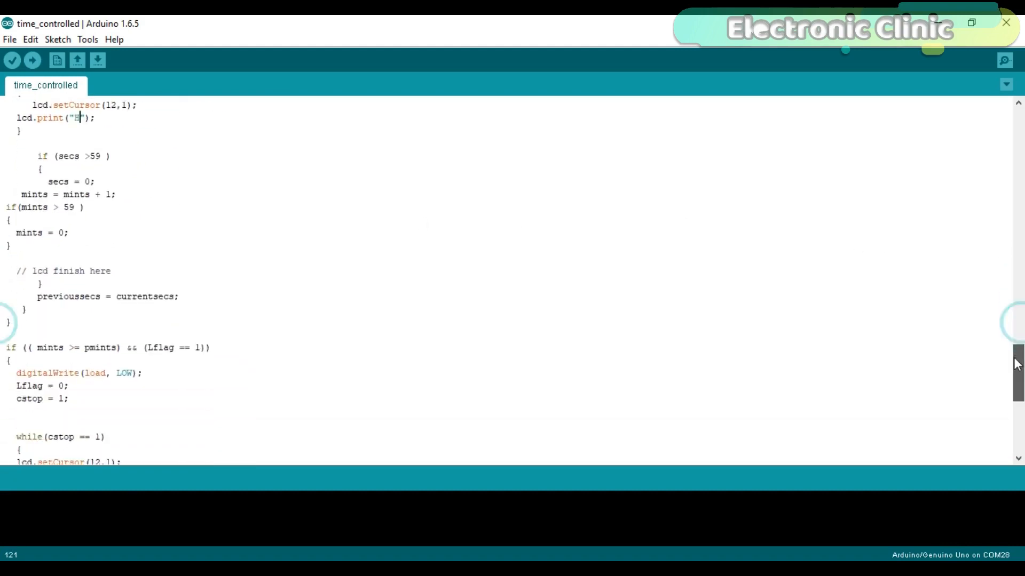
{"action": "scroll", "scroll_direction": "down", "scroll_amount": 3}
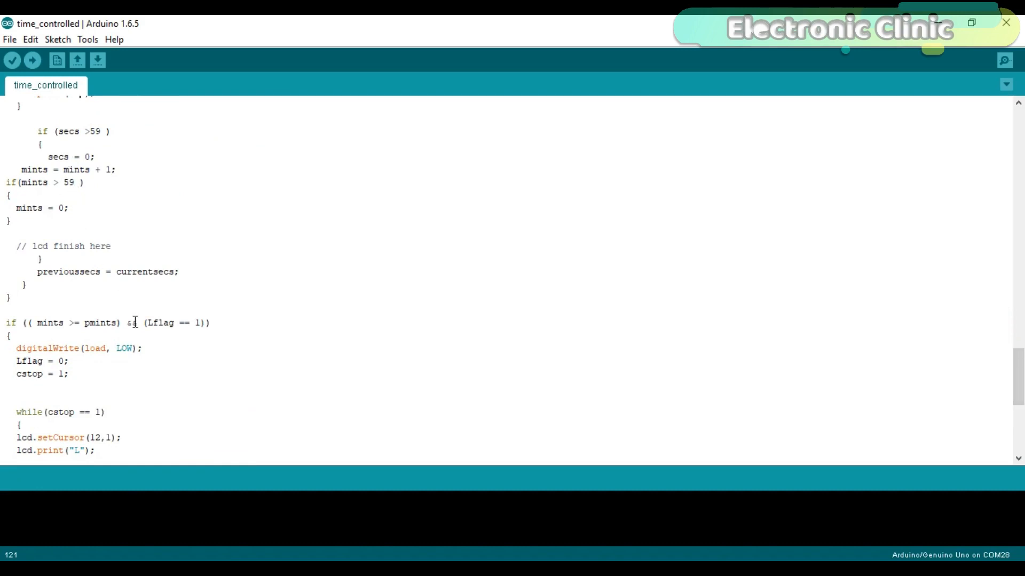
{"action": "scroll", "scroll_direction": "down", "scroll_amount": 3}
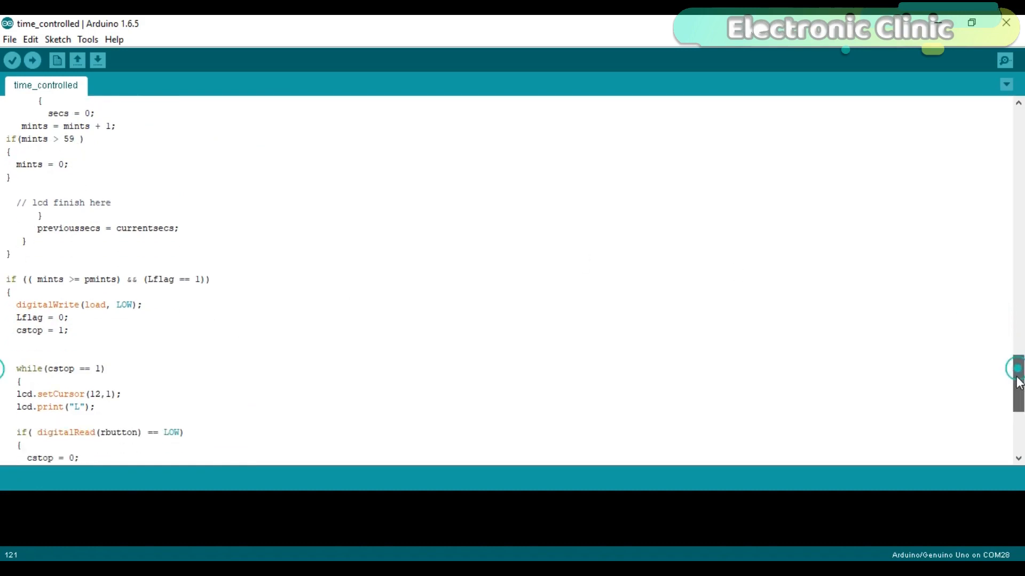
{"action": "scroll", "scroll_direction": "down", "scroll_amount": 3}
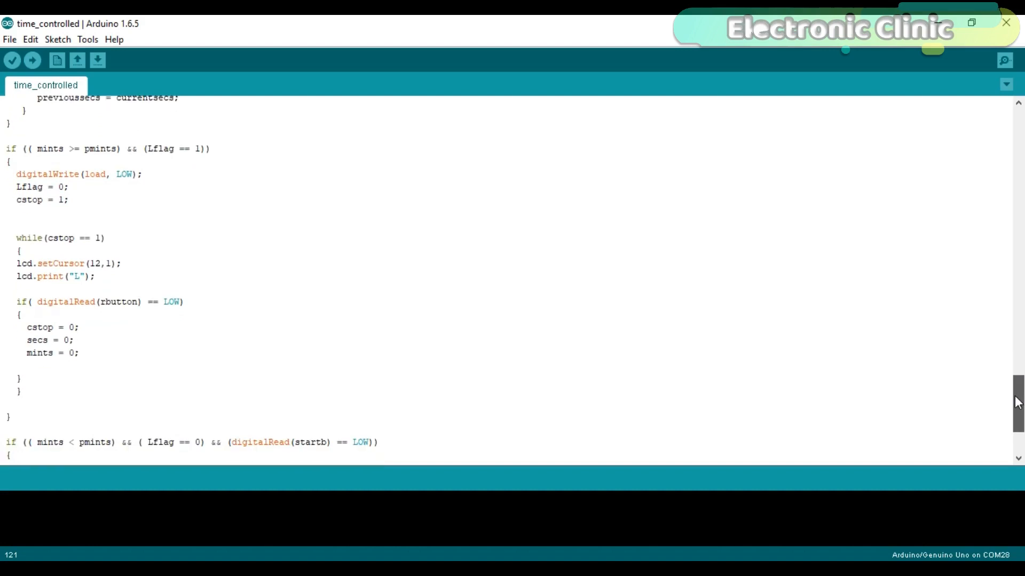
{"action": "scroll", "scroll_direction": "down", "scroll_amount": 3}
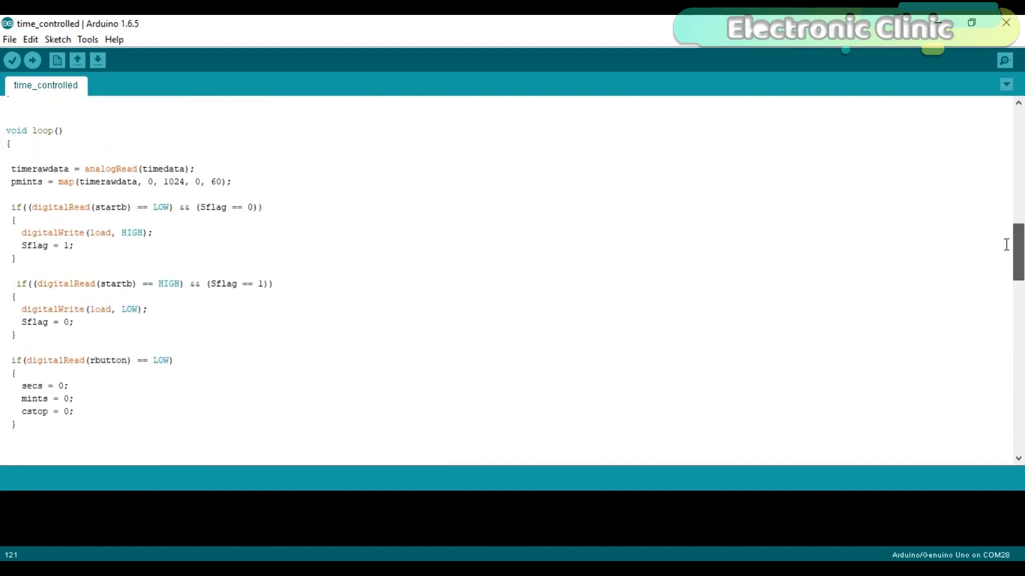
{"action": "scroll", "scroll_direction": "up", "scroll_amount": 3}
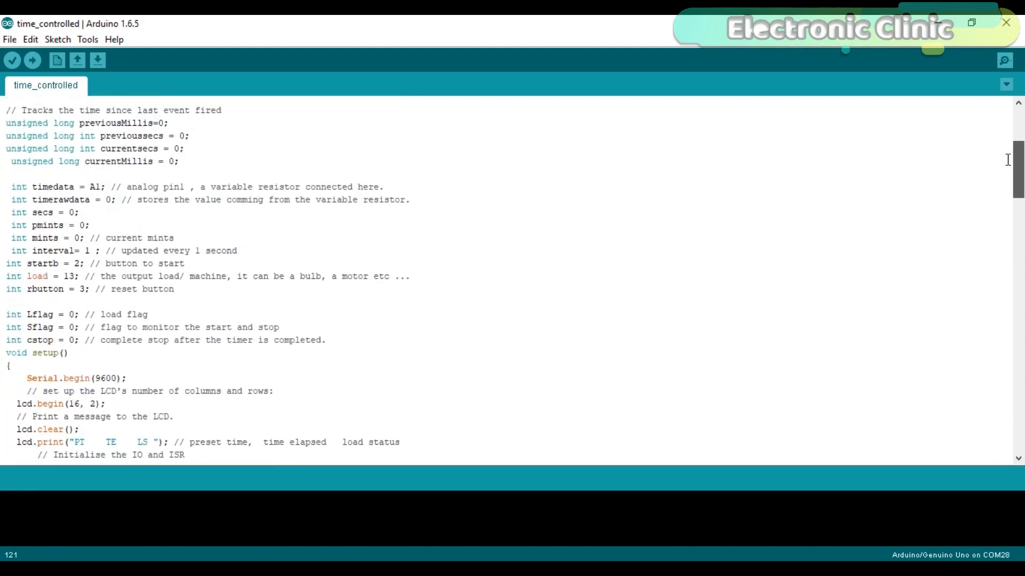